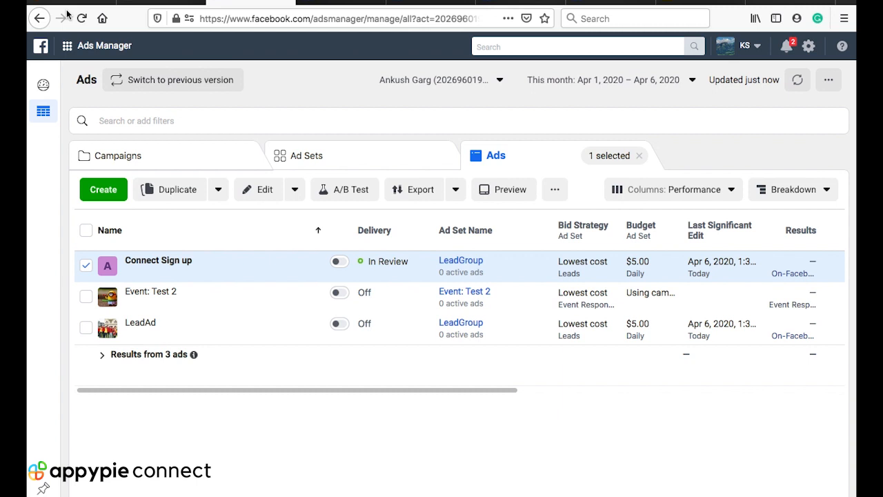
mouse_move(405, 139)
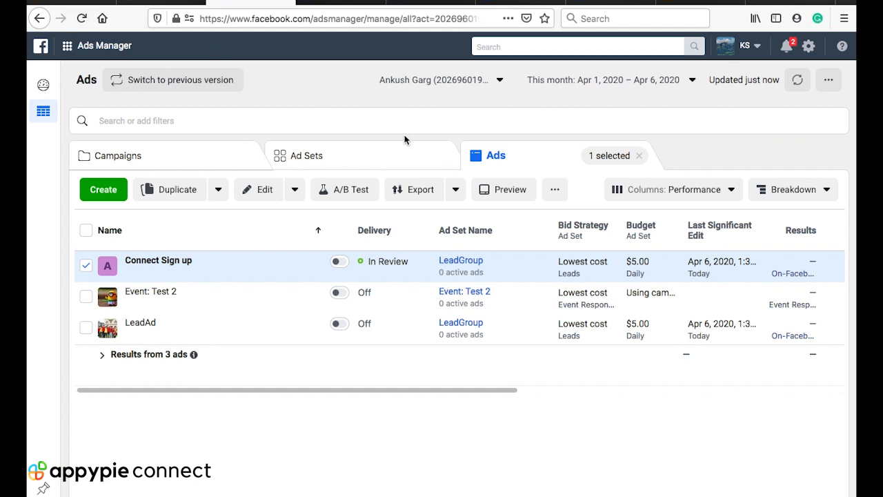
mouse_move(221, 277)
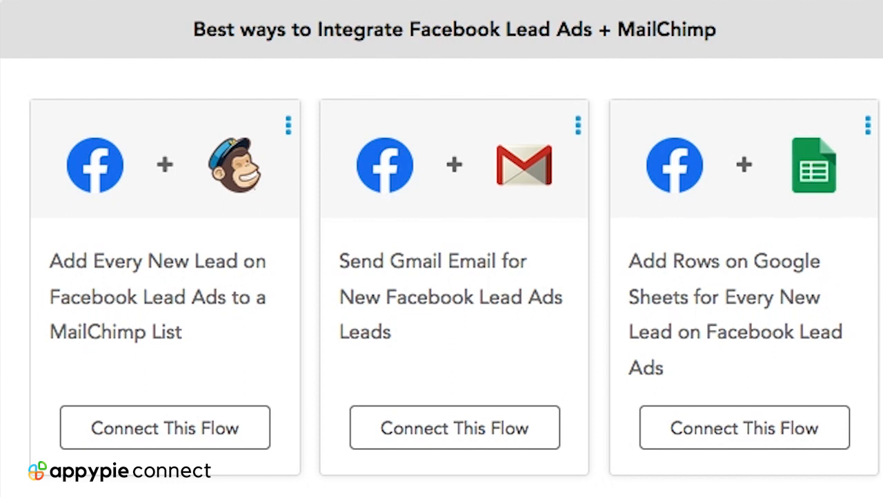
mouse_move(214, 280)
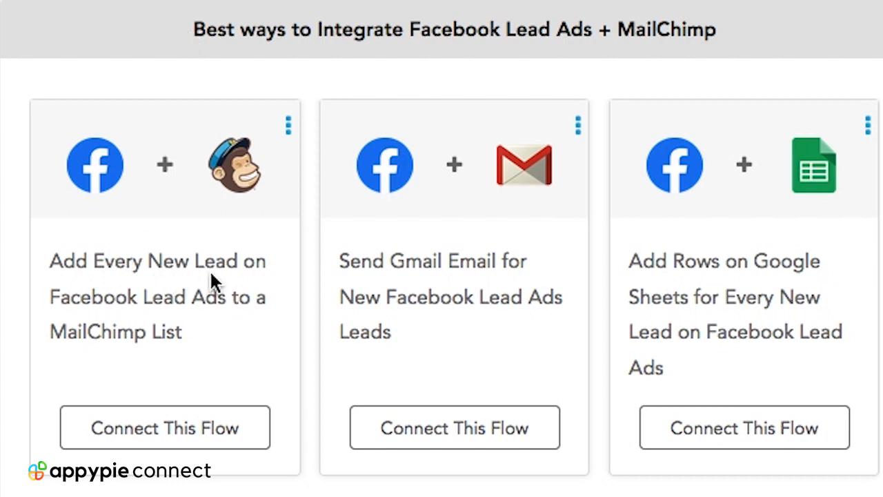
mouse_move(150, 332)
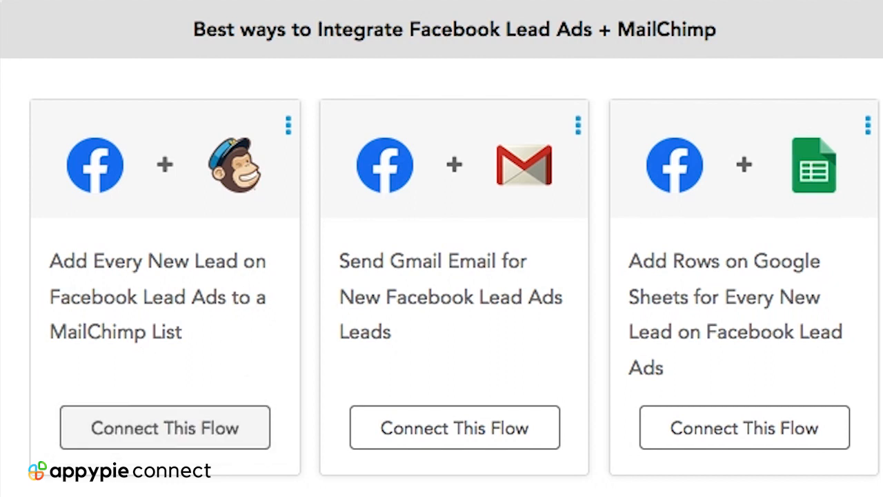
Start the 'Add Every New Lead on Facebook Lead Ads to a MailChimp List' template flow.
click(165, 427)
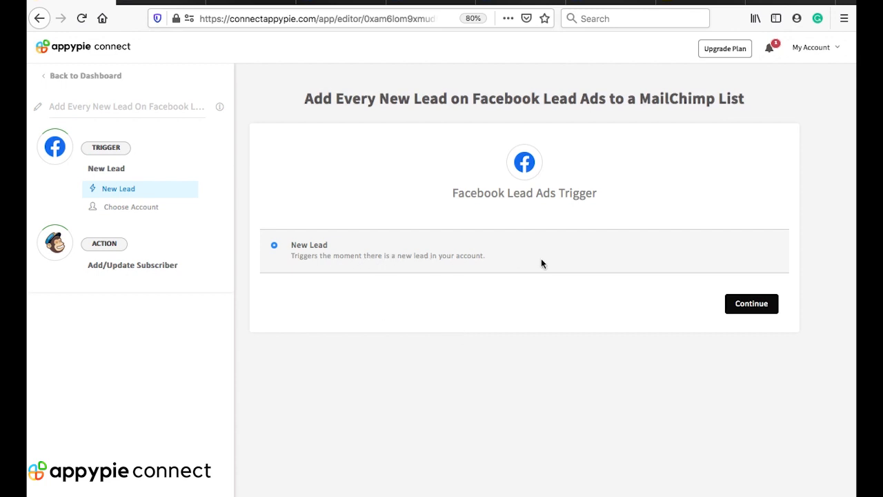
Confirm New Lead as the trigger and connect the existing Facebook Lead Ads login.
click(751, 304)
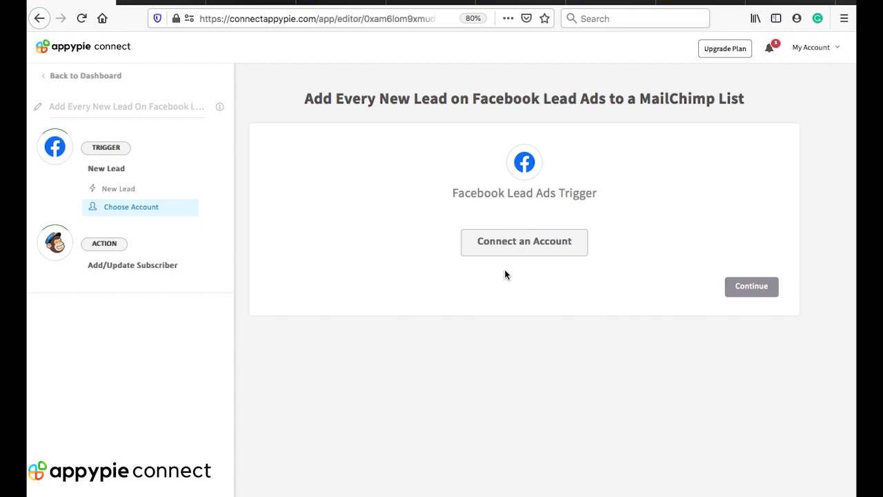
click(524, 242)
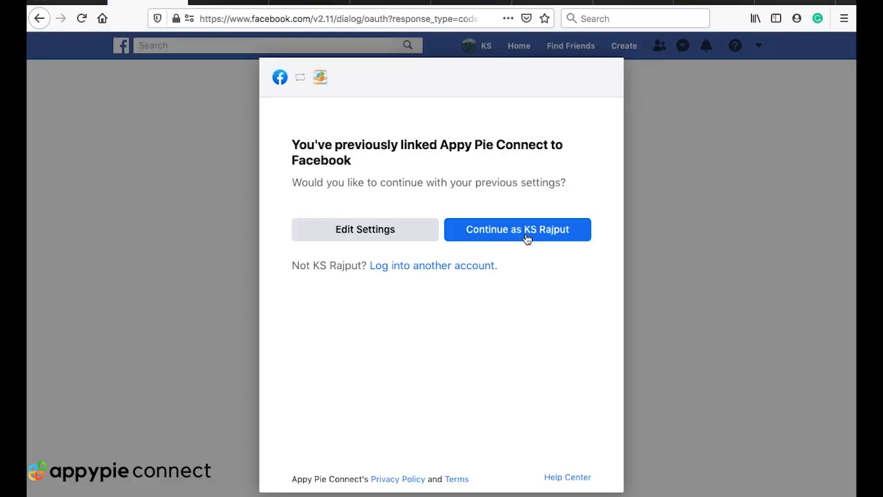
click(518, 229)
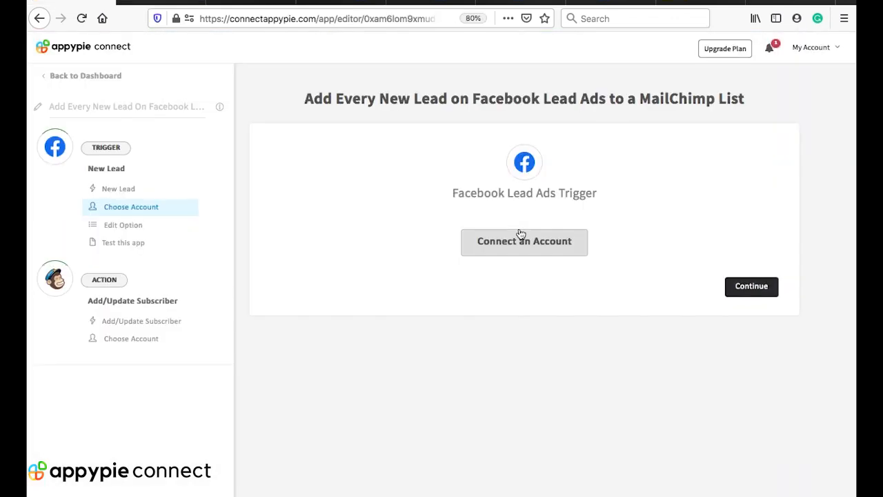
click(524, 241)
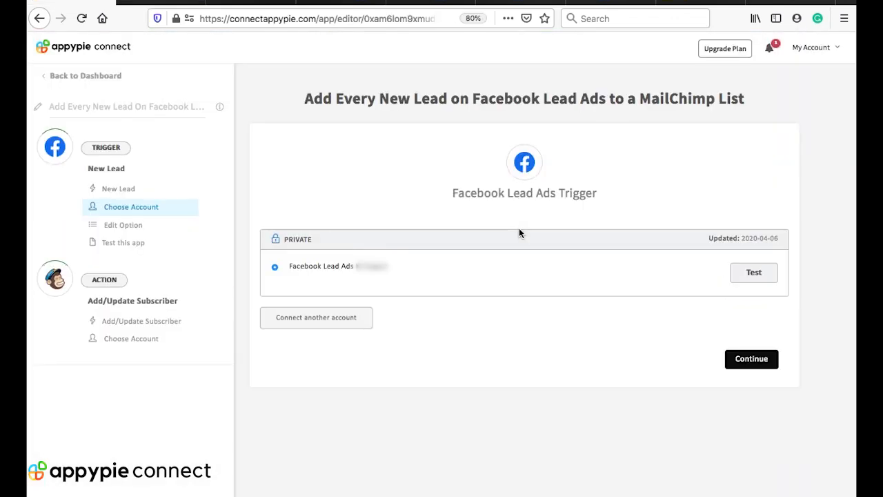
Test the linked Facebook Lead Ads account successfully and continue.
click(745, 273)
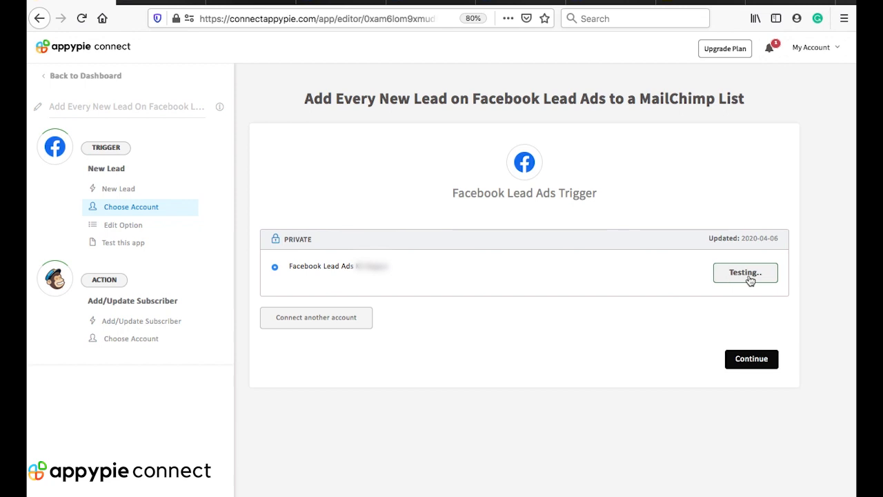
click(745, 273)
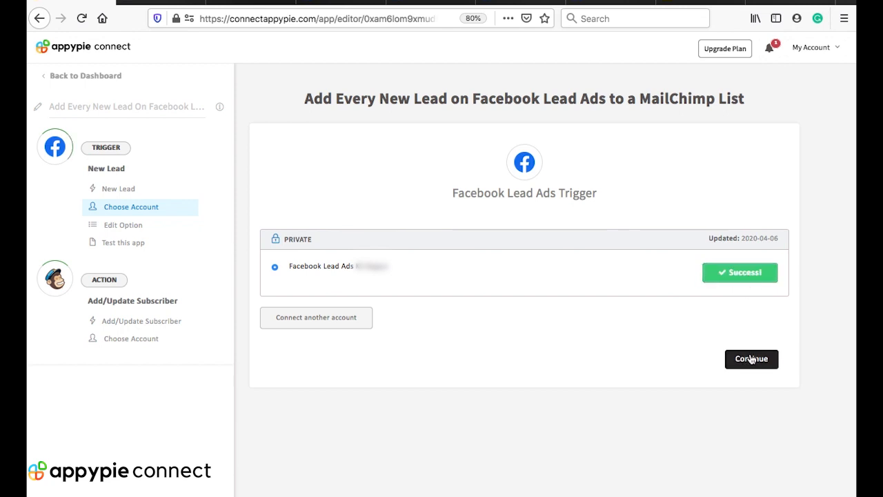
click(751, 359)
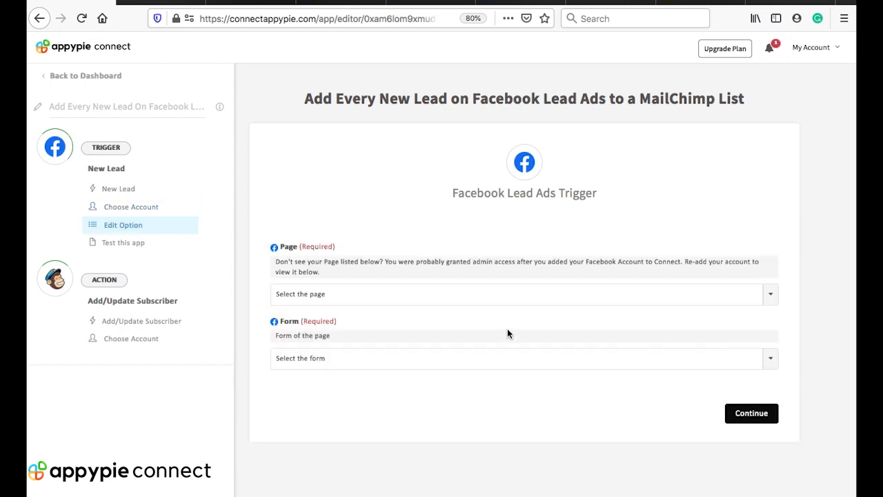
mouse_move(608, 291)
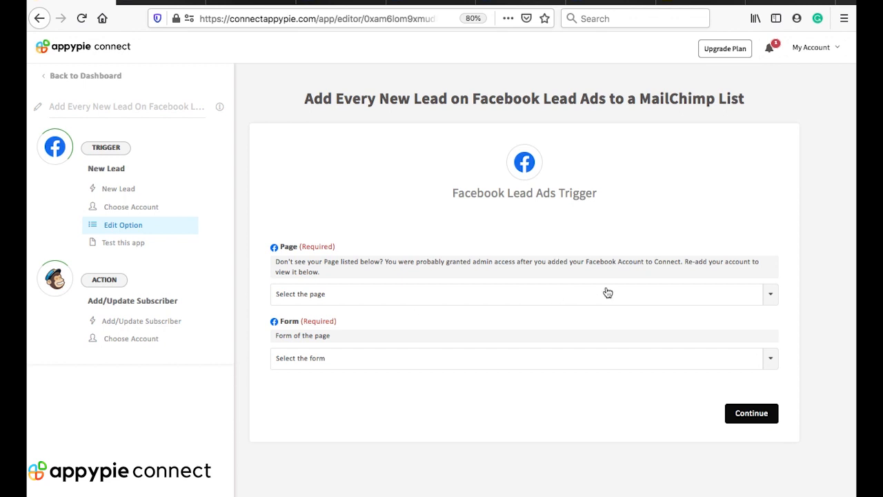
Set the trigger to page AppyConnect and form 'Welcome to Connect', then pass the test.
click(523, 294)
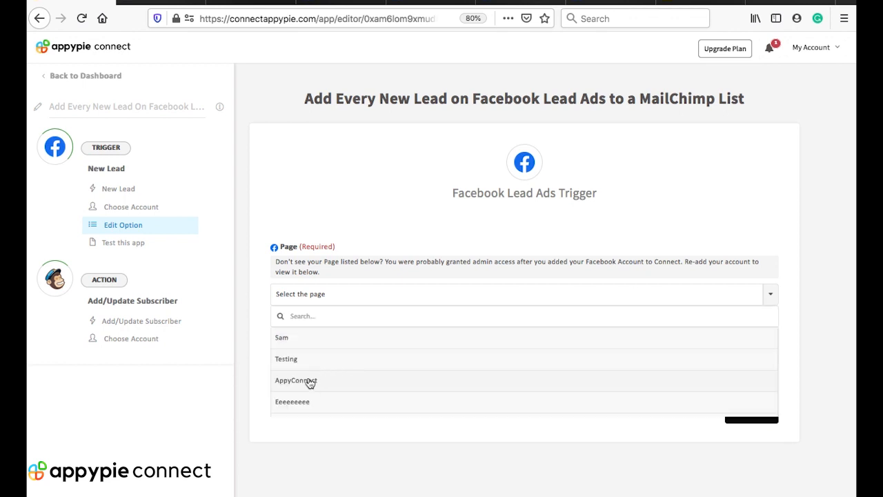
click(296, 380)
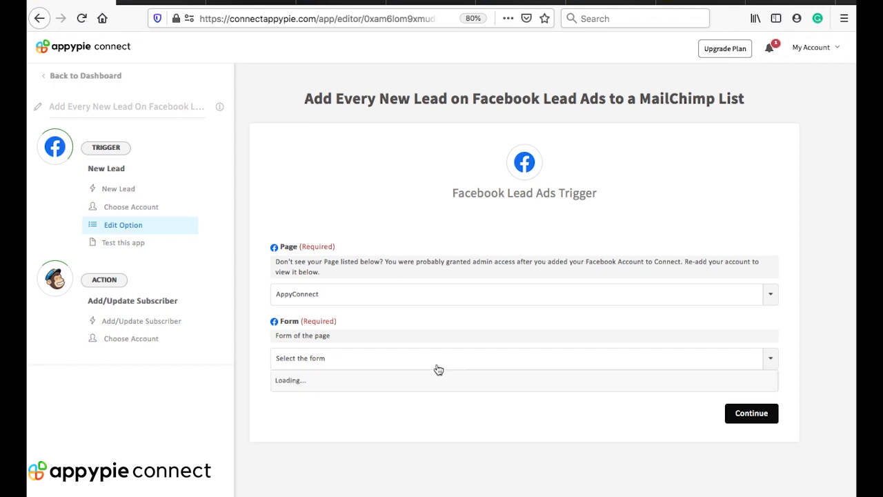
click(524, 358)
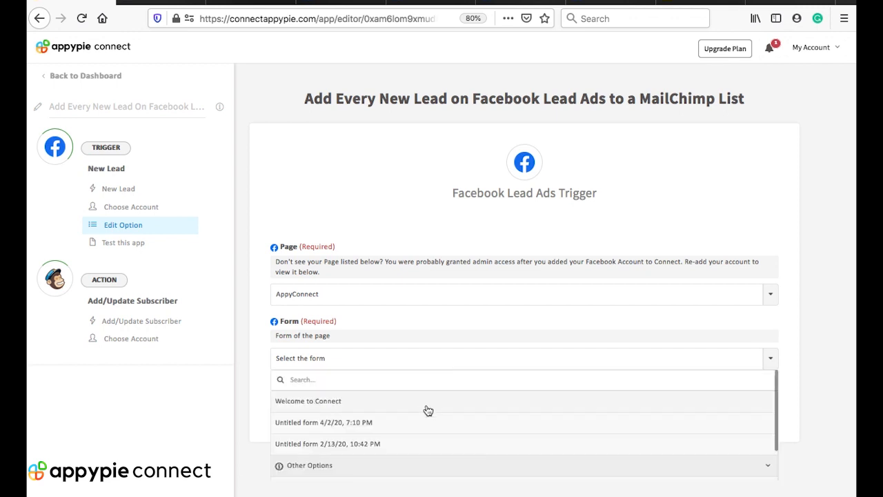
click(308, 401)
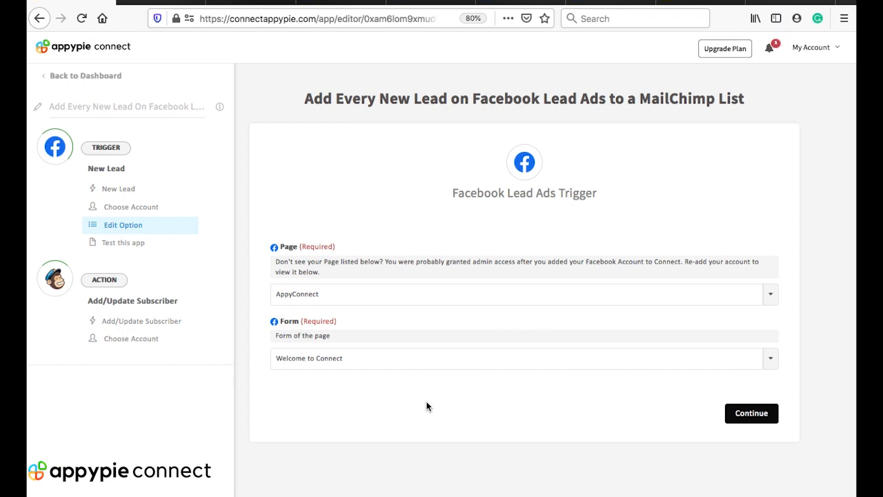
mouse_move(752, 414)
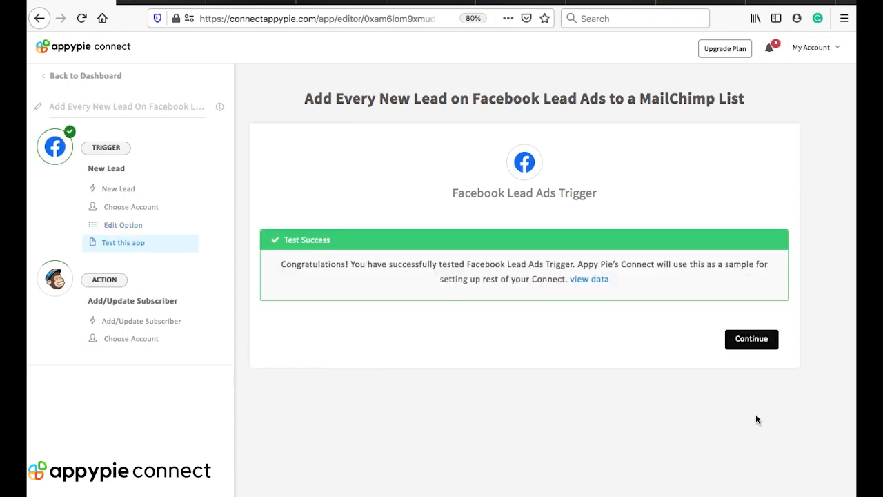
mouse_move(632, 343)
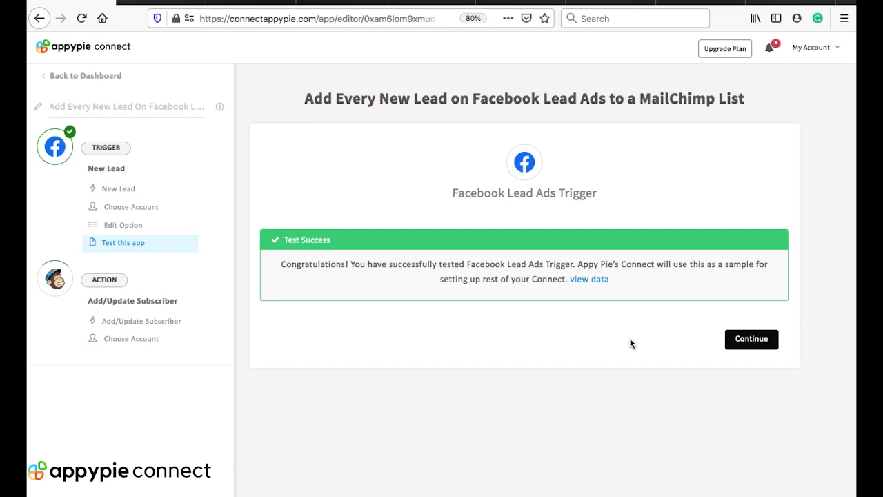
mouse_move(752, 338)
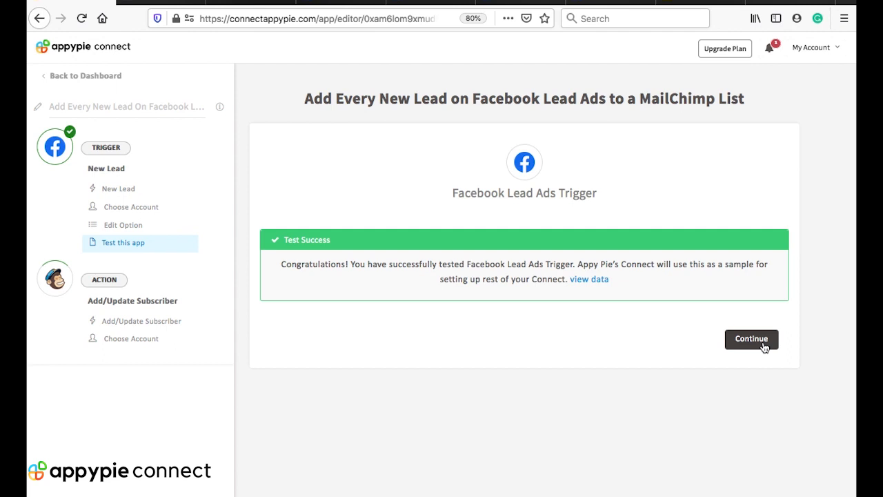
click(751, 339)
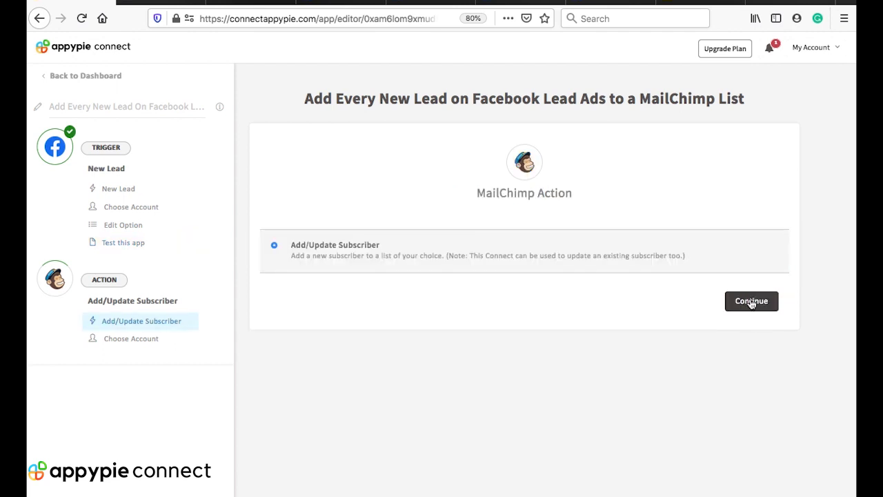
Confirm Add/Update Subscriber, then log in, authorize and test a MailChimp account.
click(751, 301)
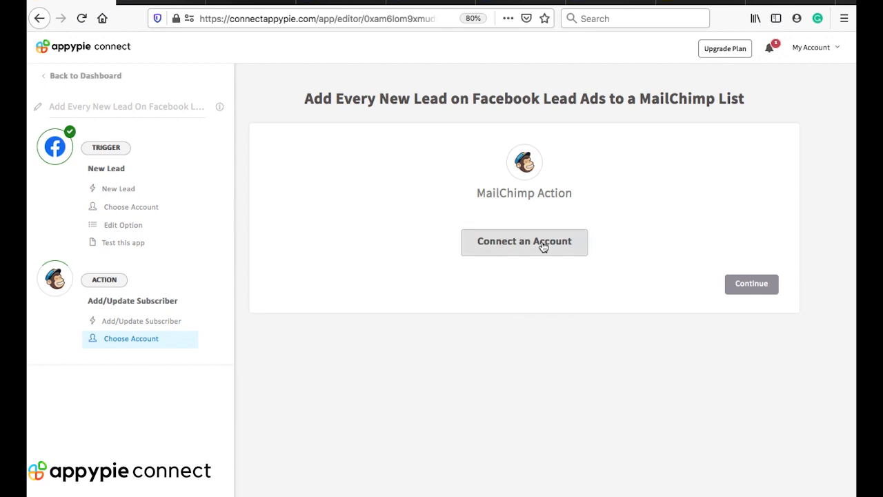
click(524, 241)
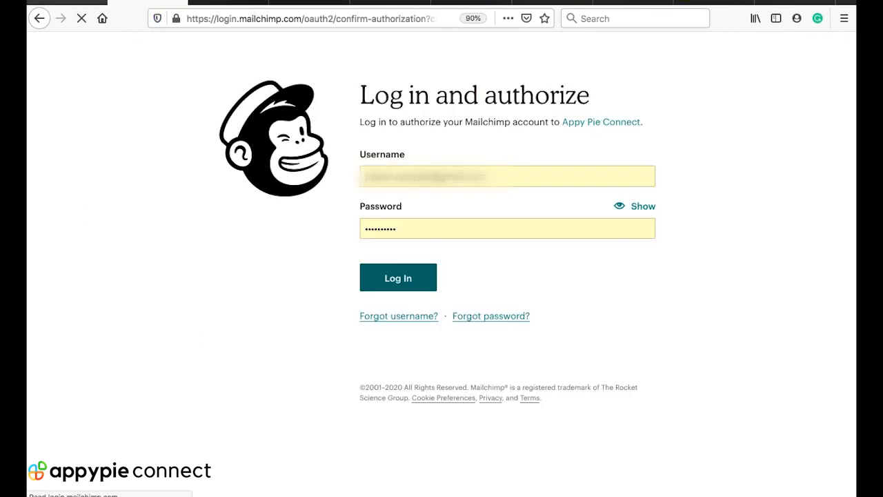
click(398, 278)
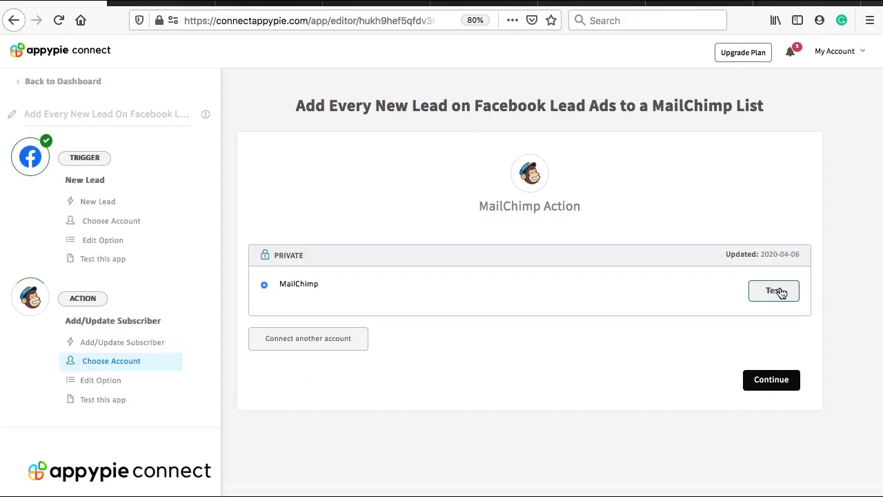
click(774, 291)
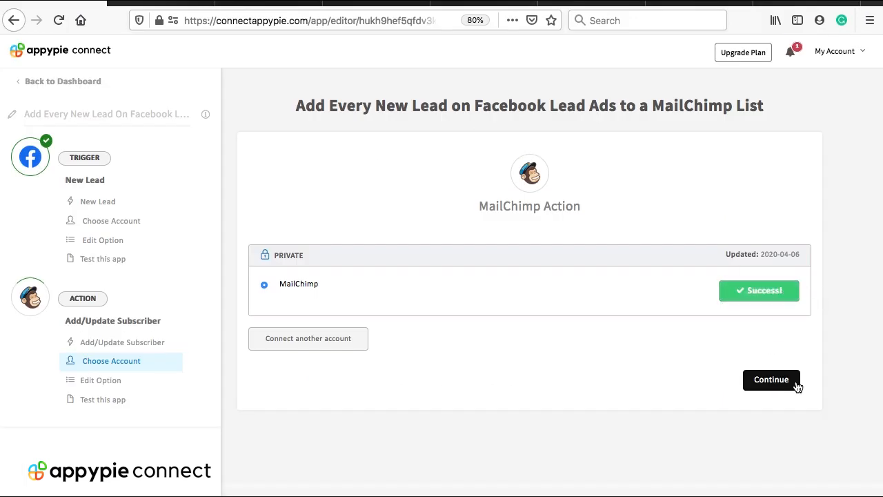
click(772, 379)
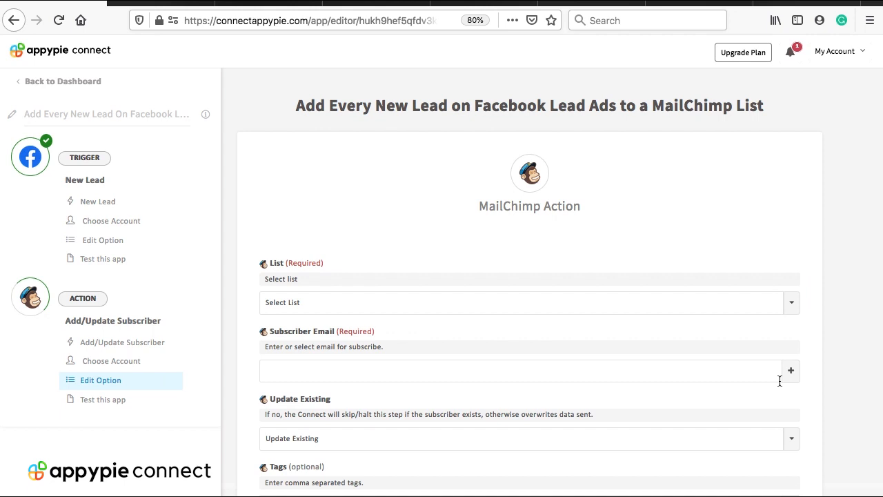
Select the NEWTest list, choose the Update Existing option, and save the field mapping.
scroll(down, 3)
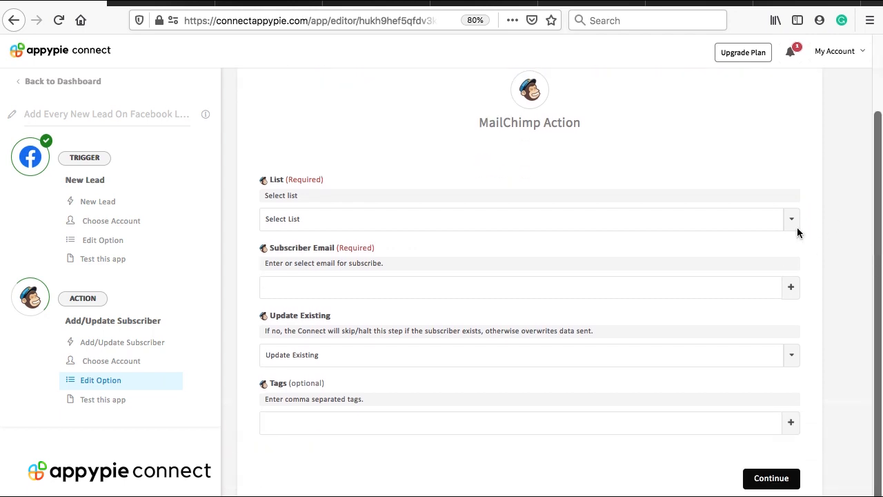
click(791, 218)
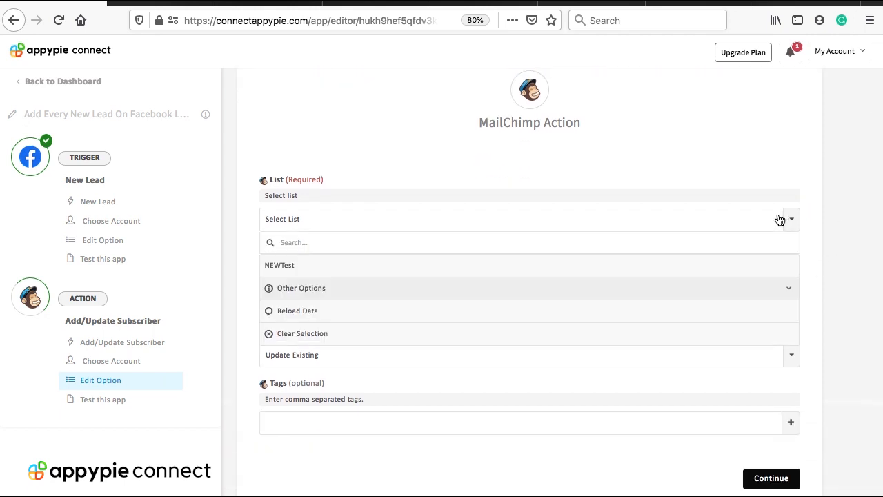
mouse_move(559, 270)
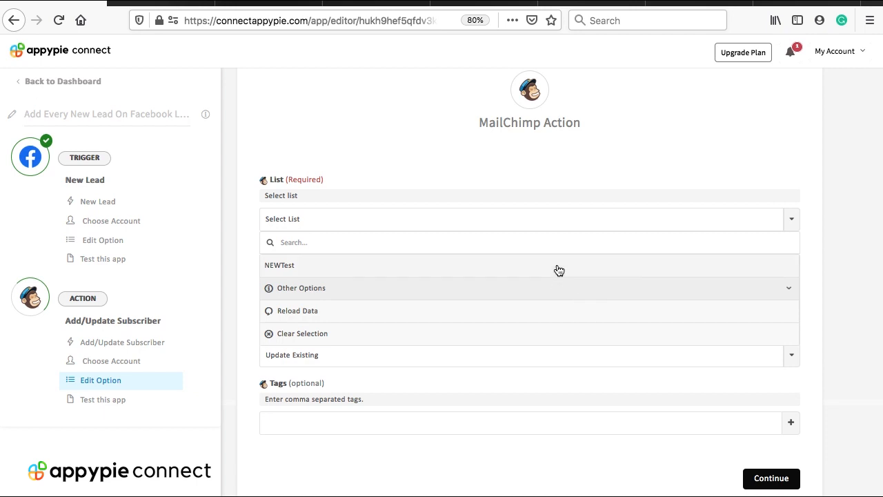
click(279, 265)
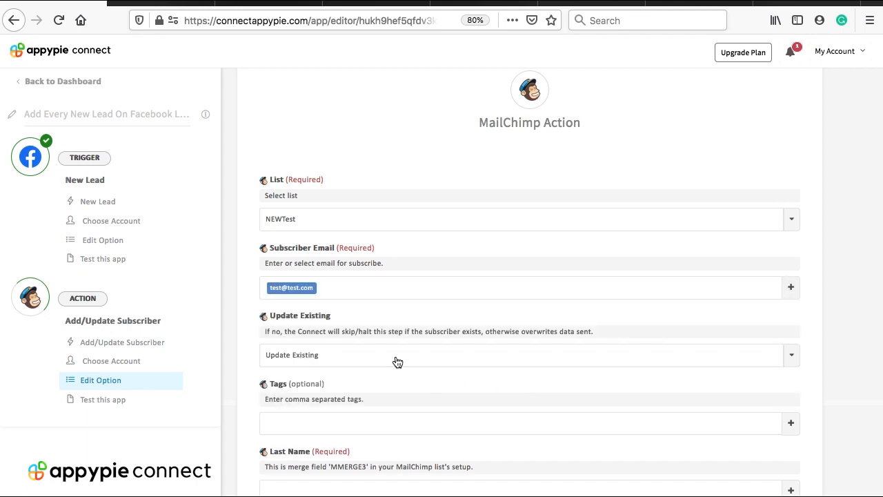
mouse_move(533, 306)
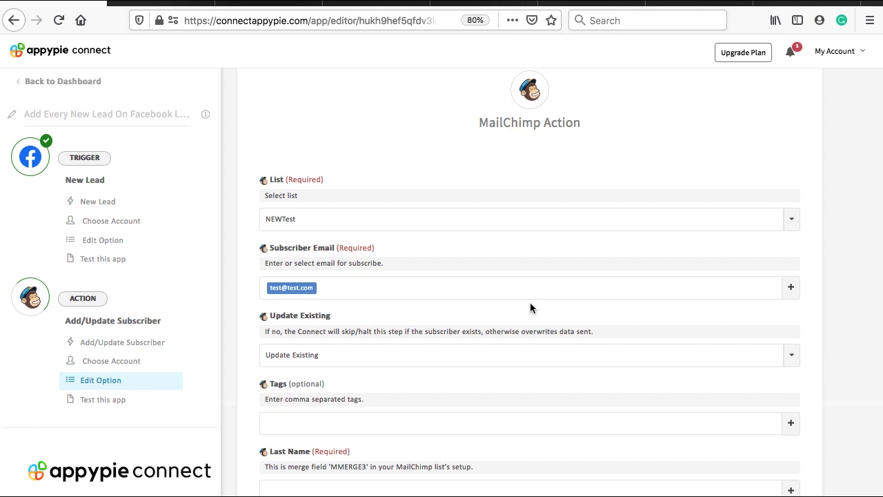
mouse_move(764, 358)
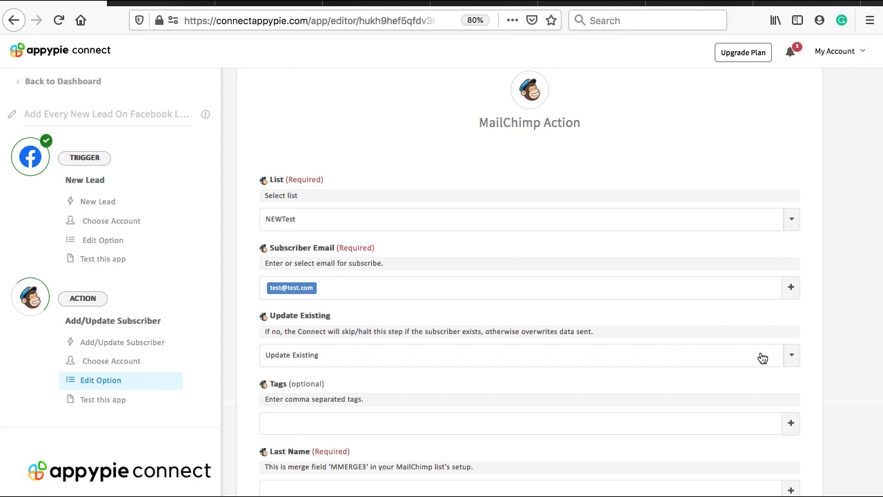
click(792, 356)
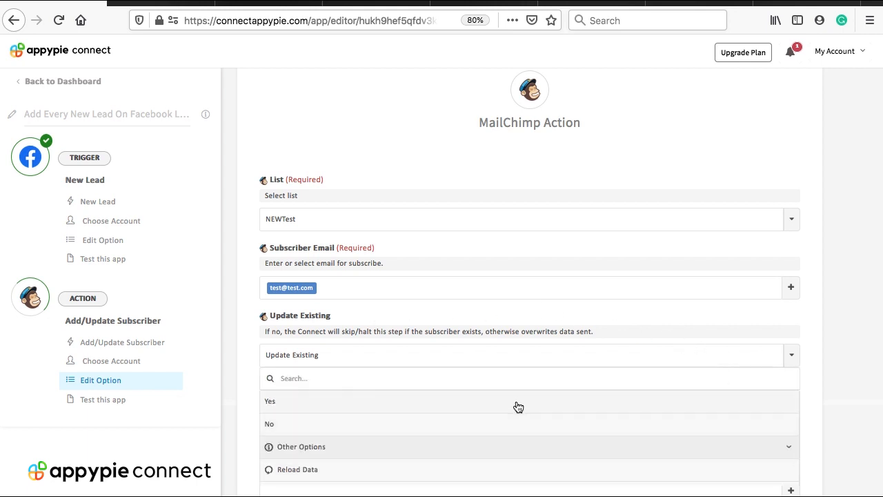
click(270, 424)
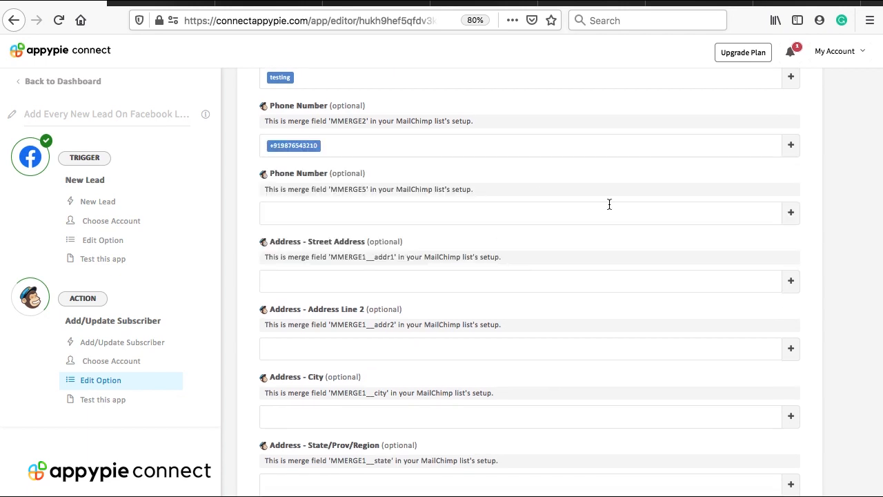
click(103, 400)
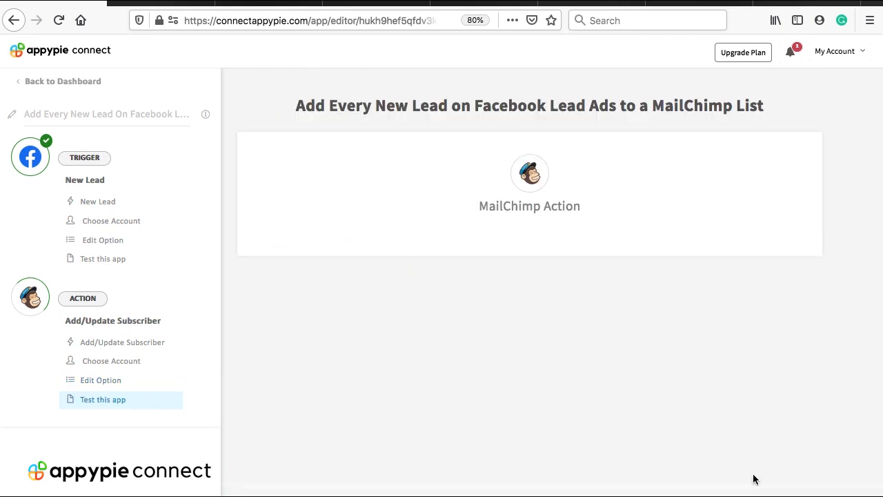
Run the MailChimp action test, create the Facebook-to-MailChimp connect and toggle it on.
click(103, 400)
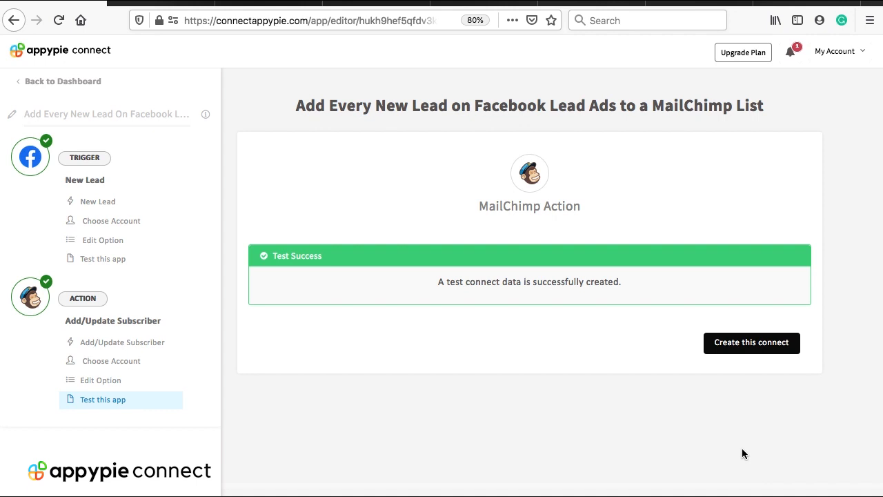
click(751, 343)
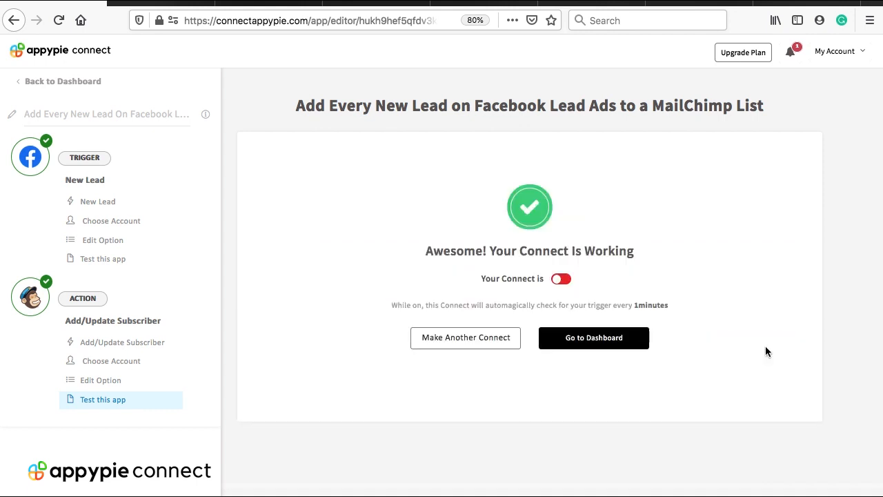
click(561, 278)
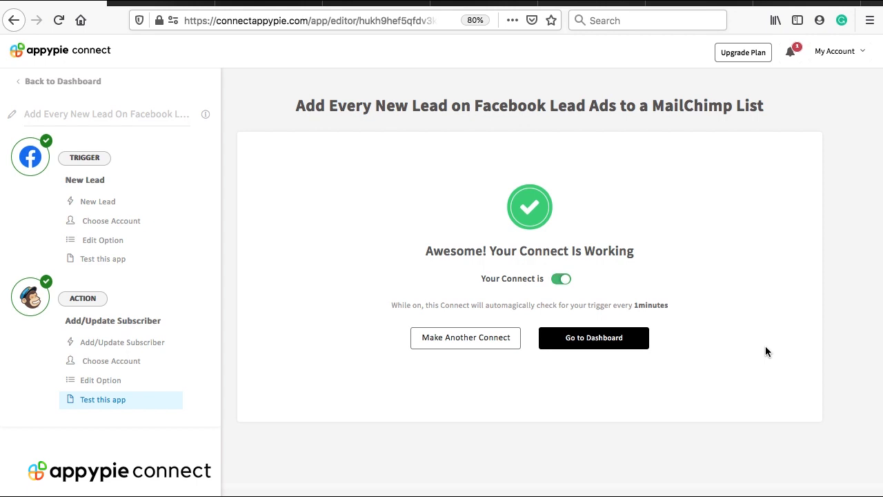
mouse_move(626, 359)
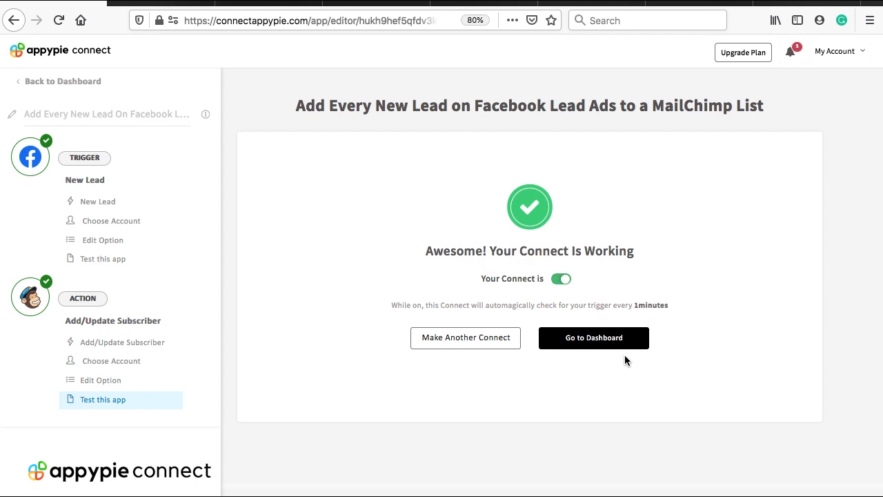
mouse_move(685, 5)
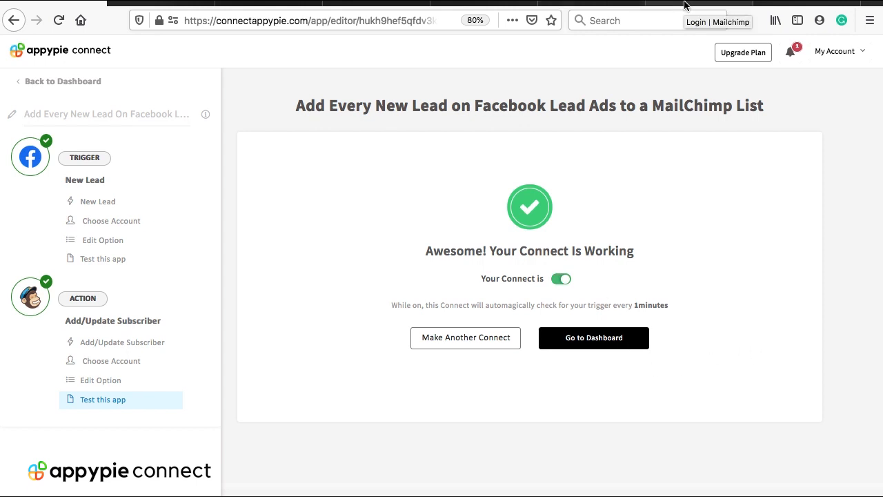